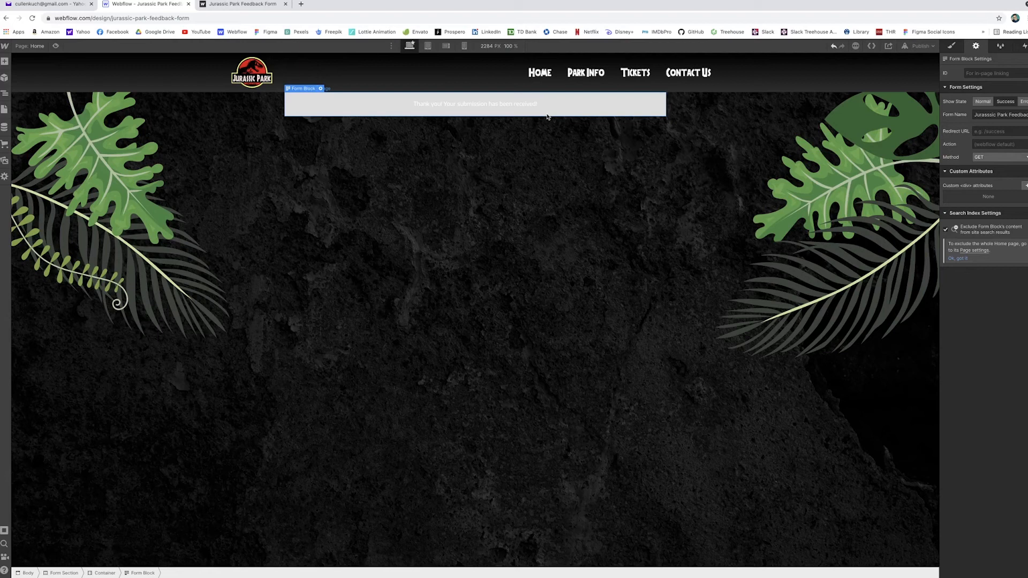
# Step: Give the Form Block's success message a green background
pyautogui.click(475, 104)
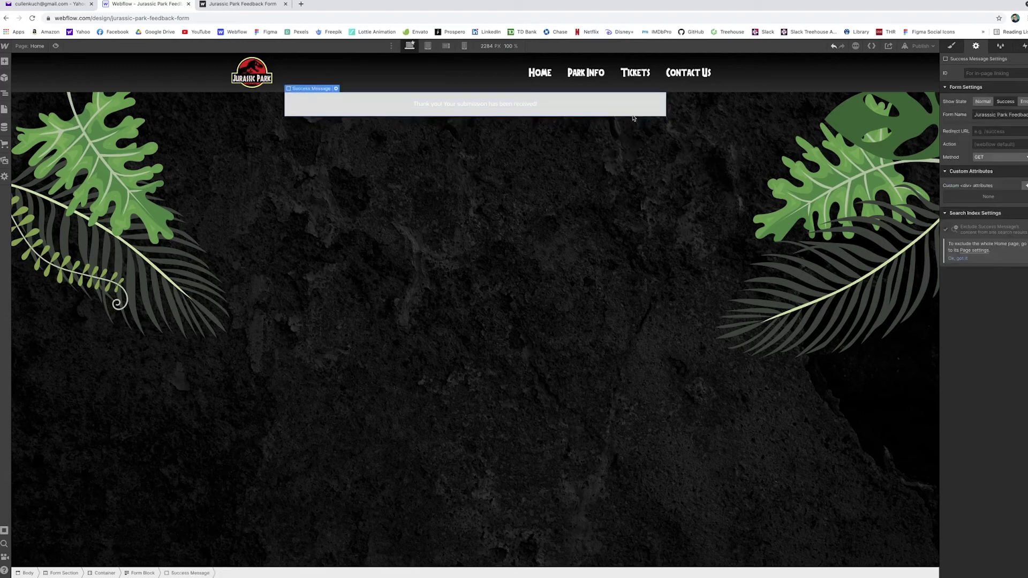
pyautogui.click(950, 46)
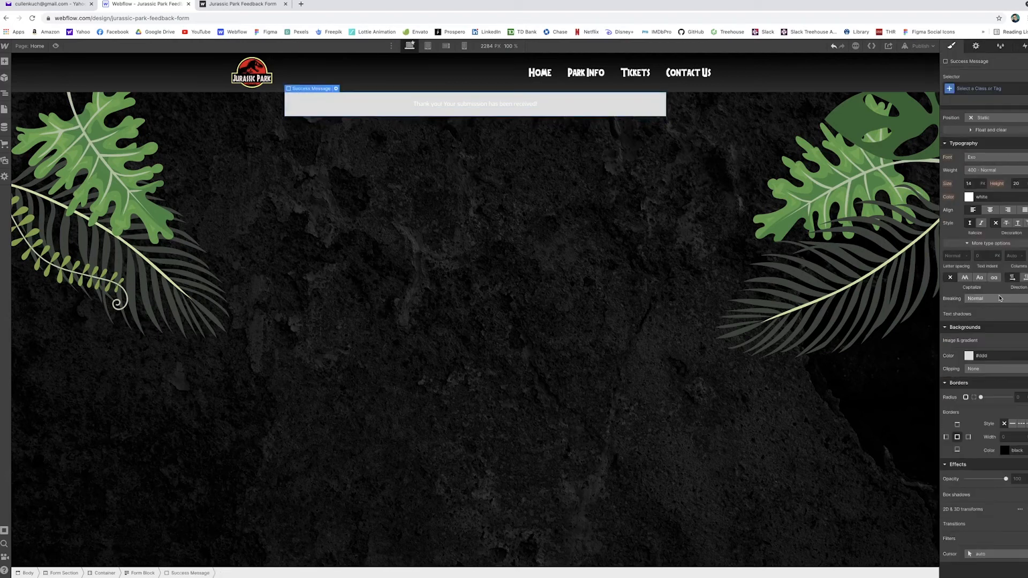
pyautogui.click(969, 356)
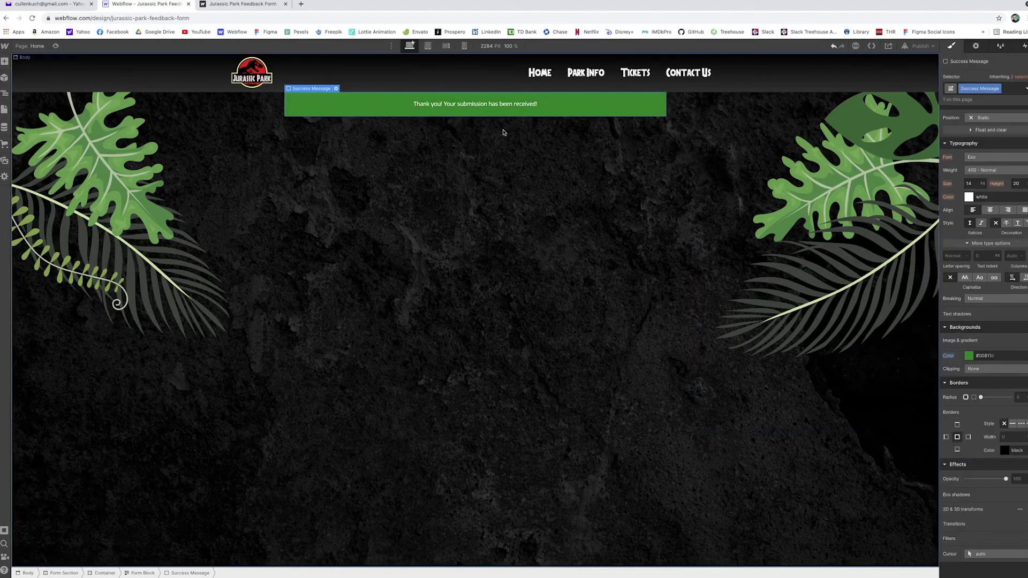
# Step: Restyle the thank-you text in the Jurassic Park display font at a larger size
pyautogui.click(474, 104)
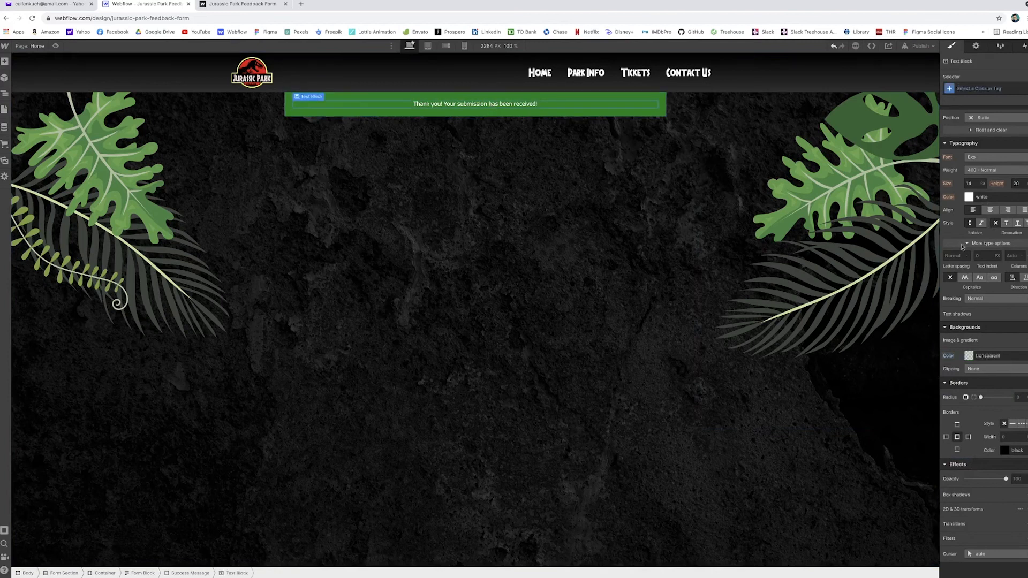
pyautogui.scroll(3)
pyautogui.write('24')
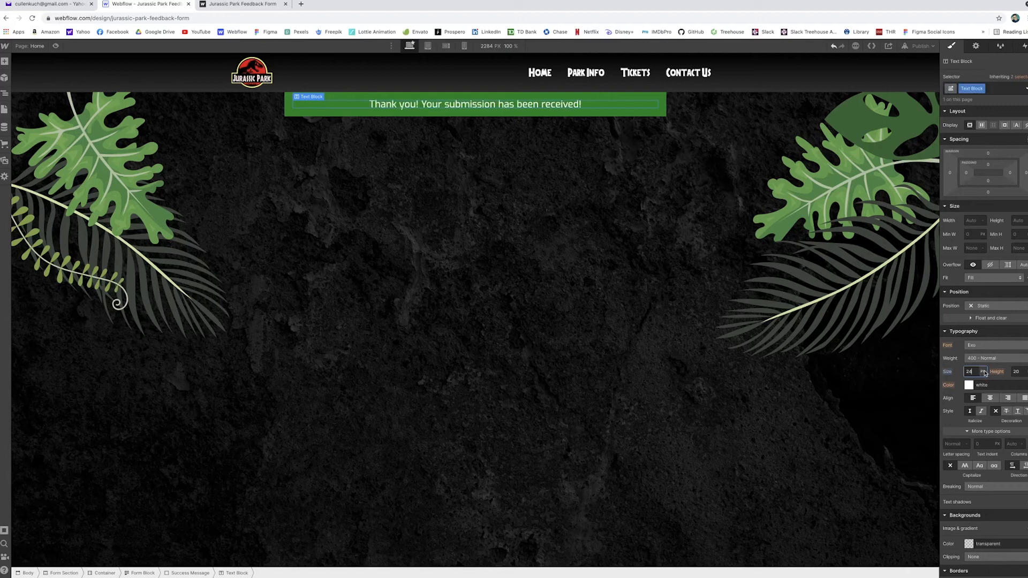
pyautogui.click(983, 345)
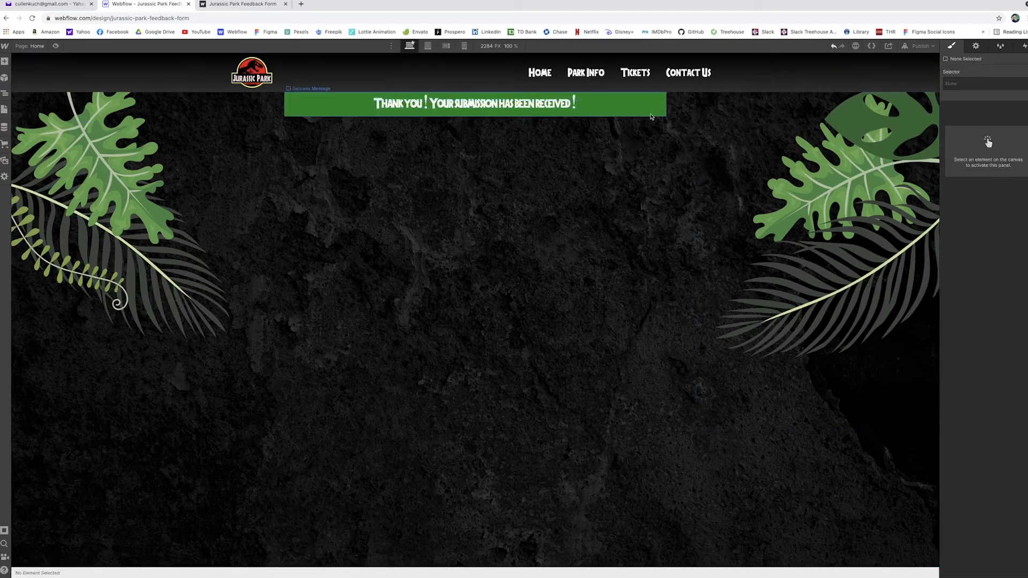
# Step: Make the form section a vertical centered flex and center the message in its container
pyautogui.click(473, 103)
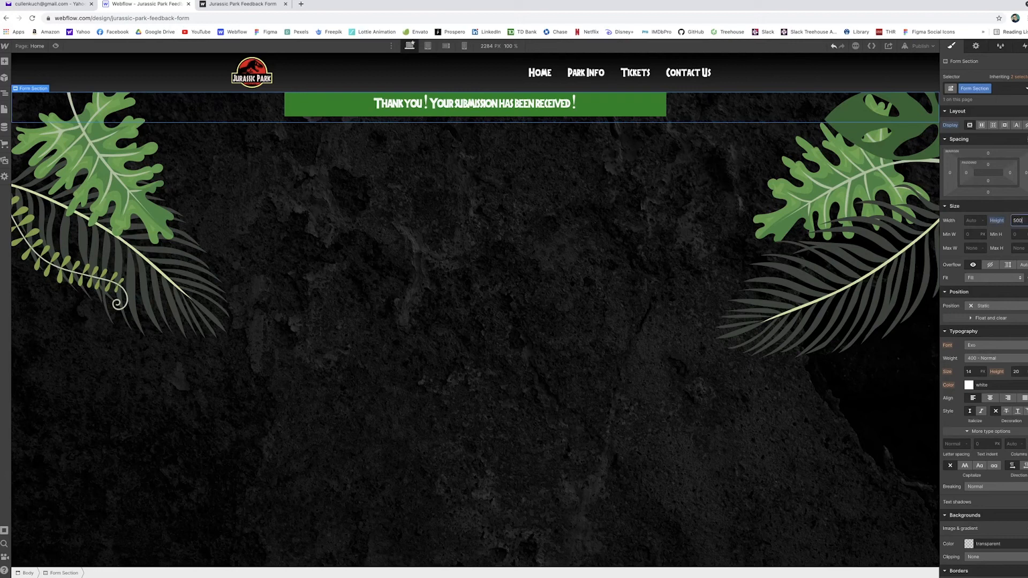
pyautogui.click(982, 126)
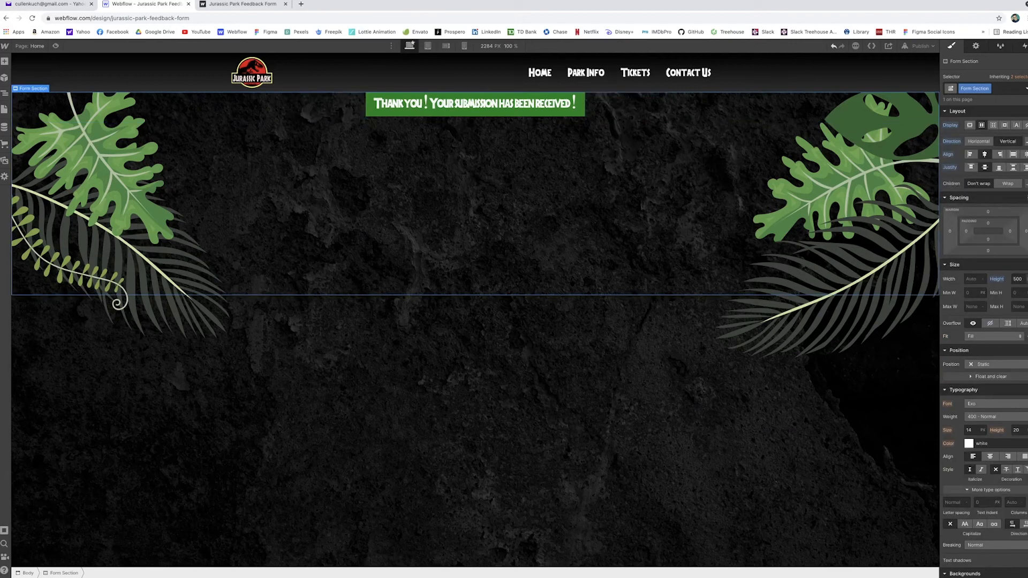
pyautogui.click(475, 197)
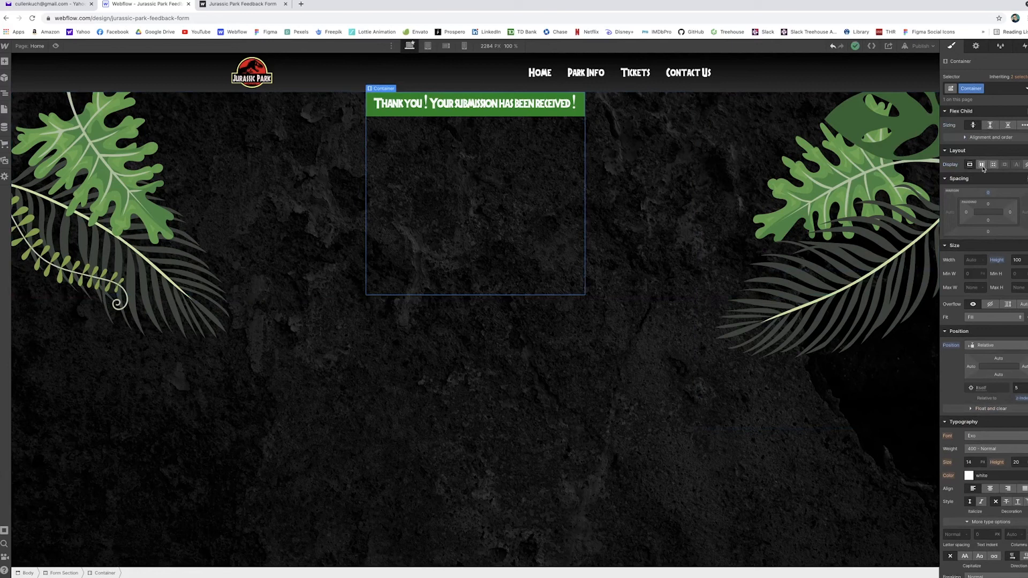
pyautogui.click(982, 165)
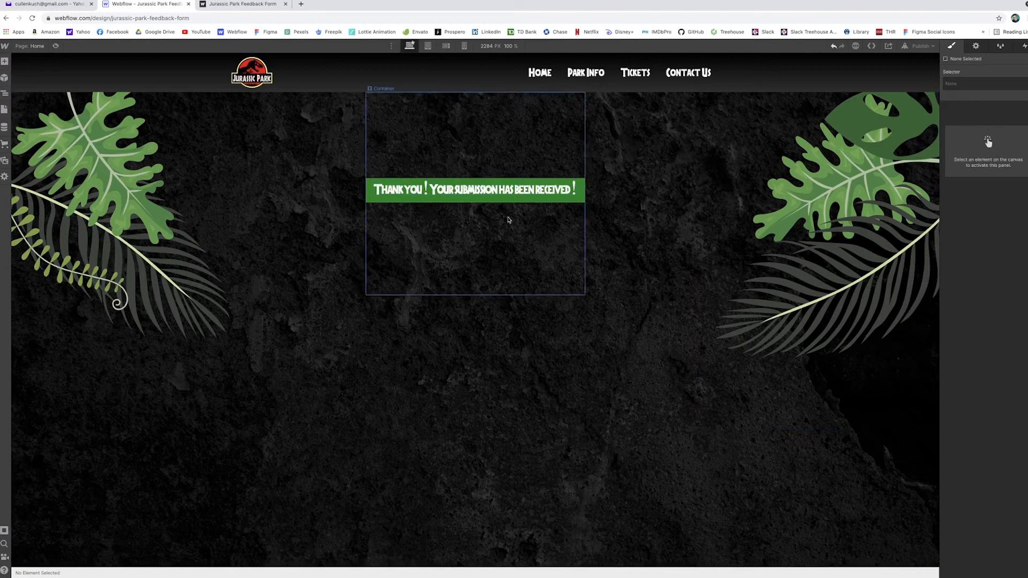
pyautogui.click(476, 189)
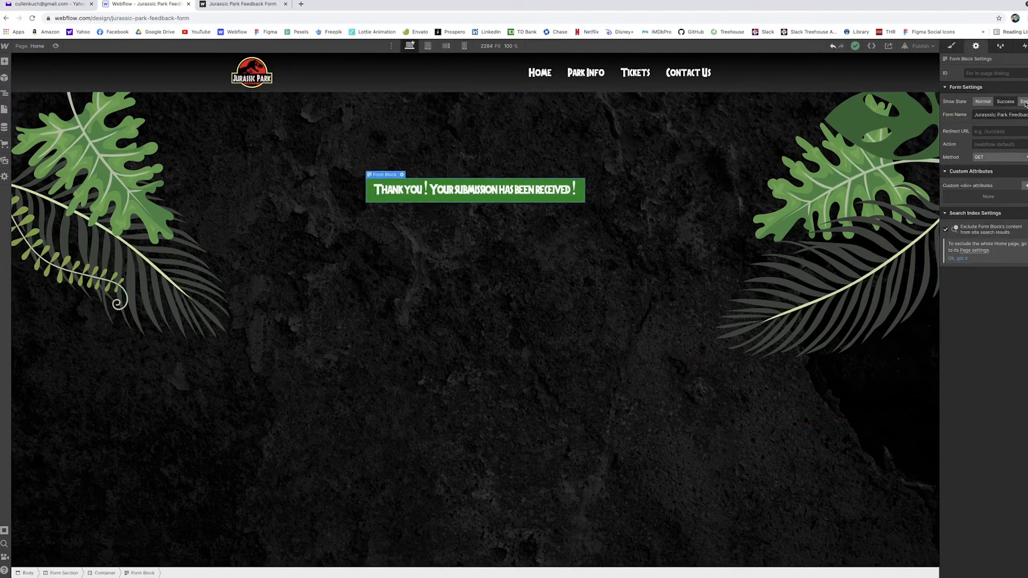
# Step: Switch the form to its Error state and give the error message a red background
pyautogui.click(982, 101)
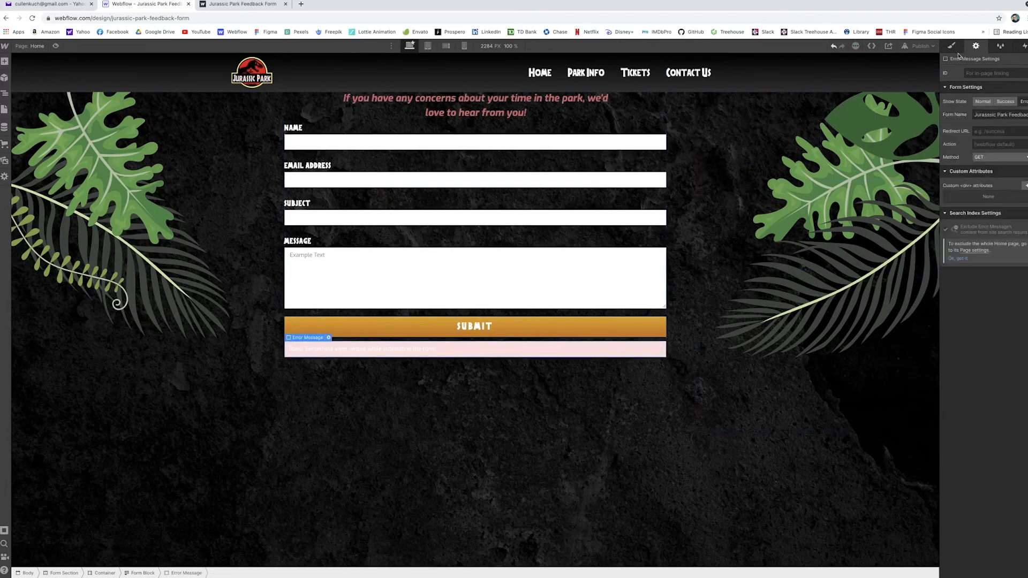
pyautogui.click(951, 46)
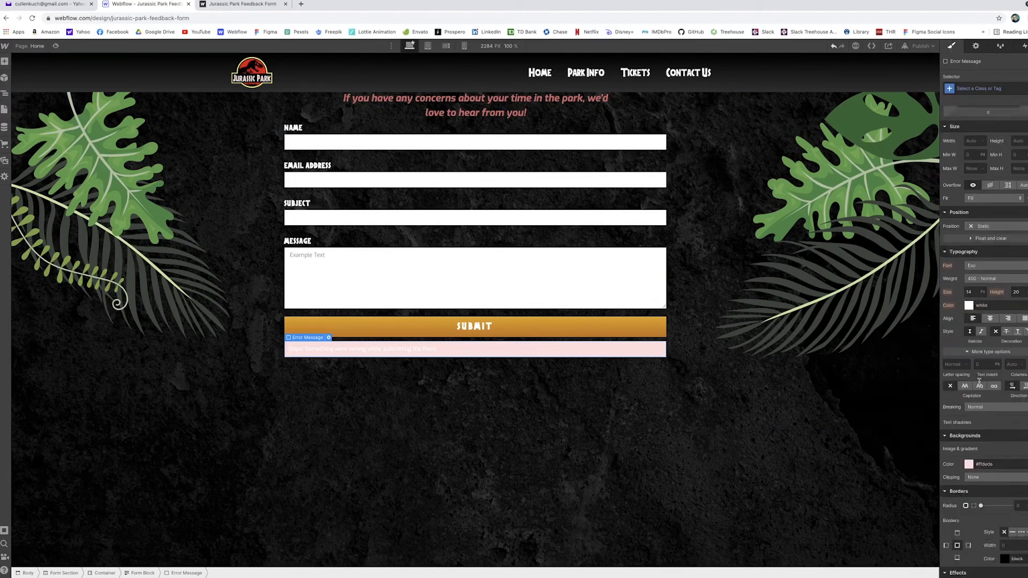
pyautogui.click(969, 464)
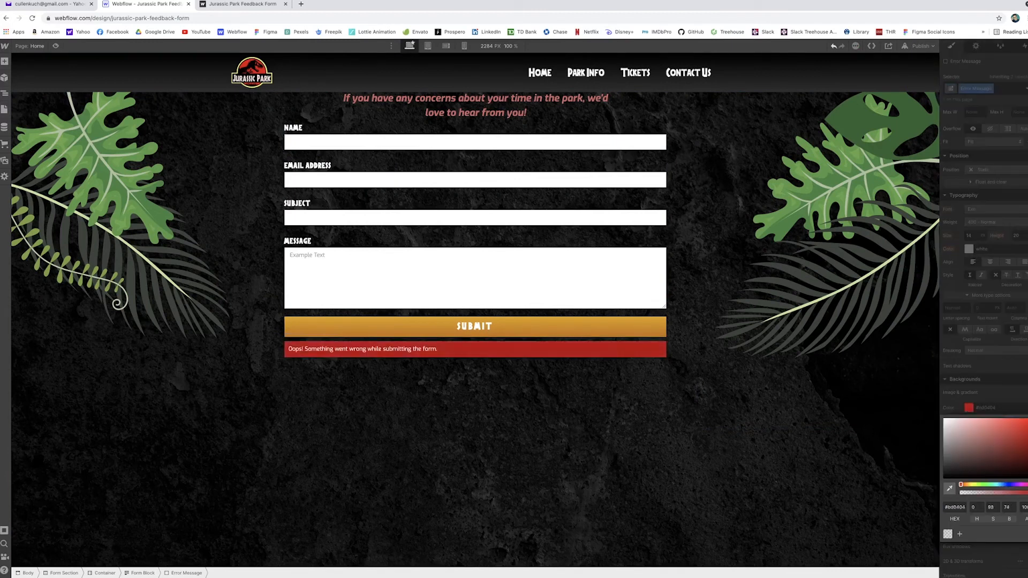
# Step: Set the error text to the Jurassic Park font, then return the form to the Success state
pyautogui.click(361, 348)
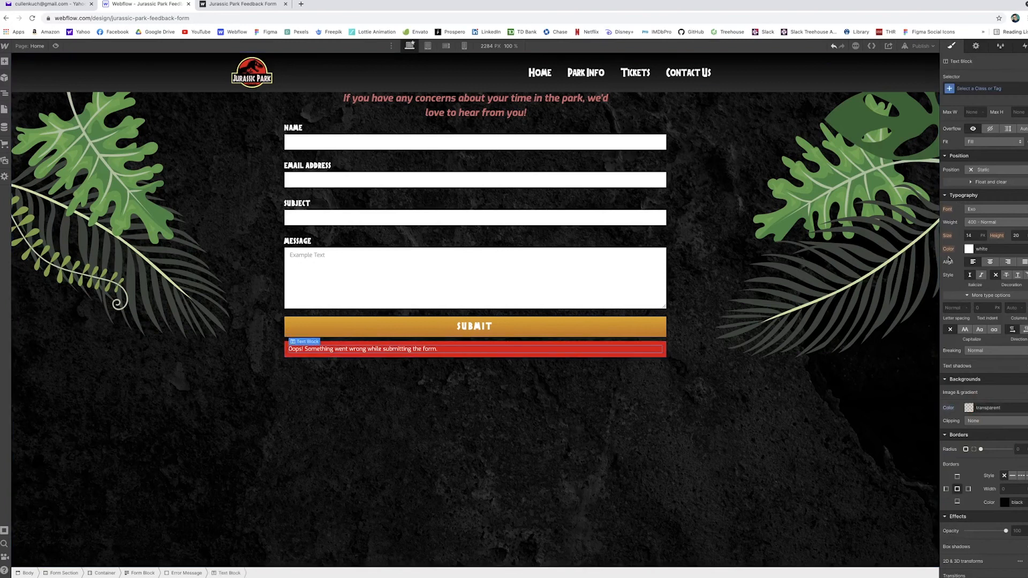
pyautogui.click(983, 209)
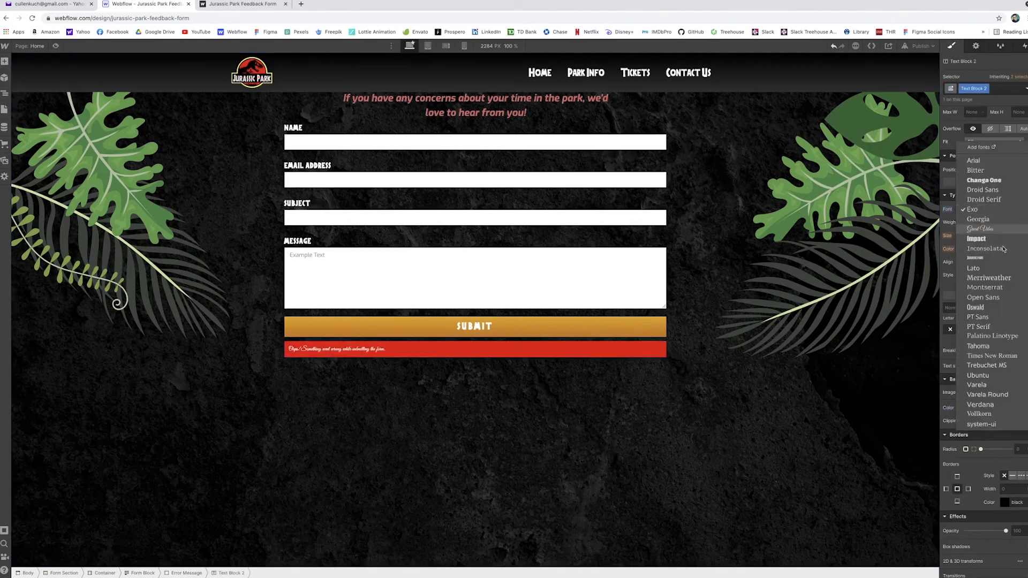
pyautogui.click(983, 209)
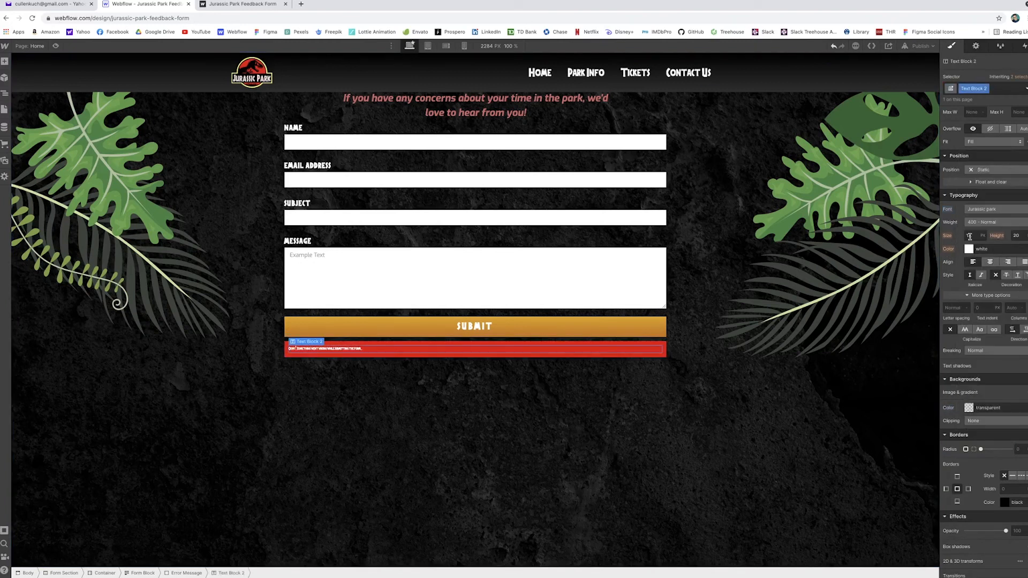
pyautogui.click(1004, 102)
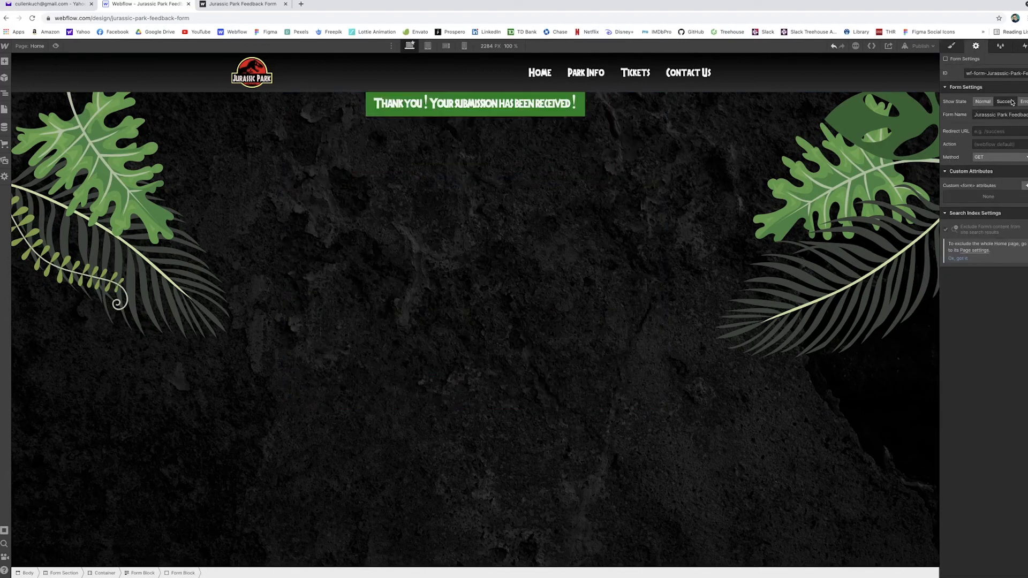
pyautogui.moveTo(1012, 100)
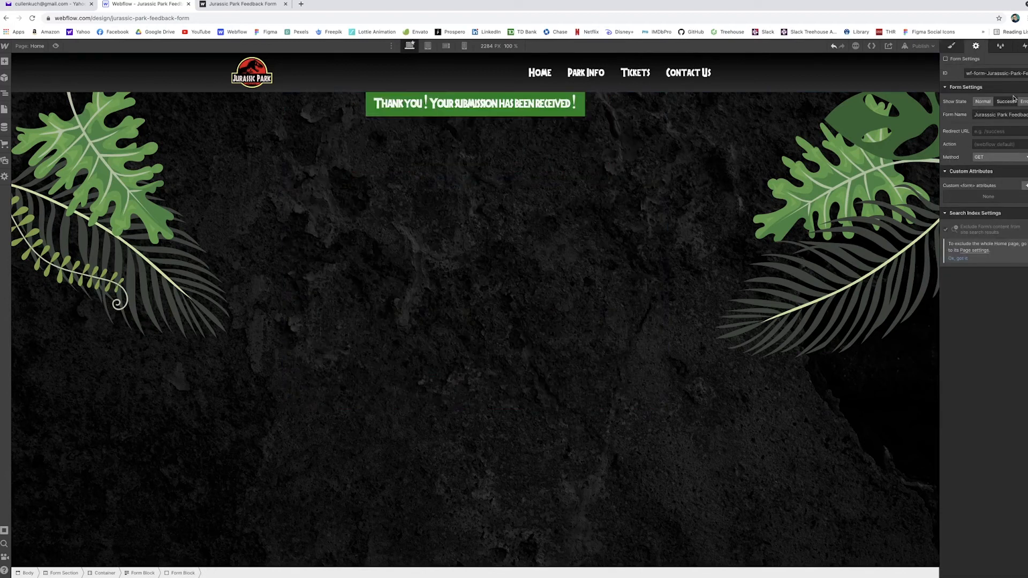